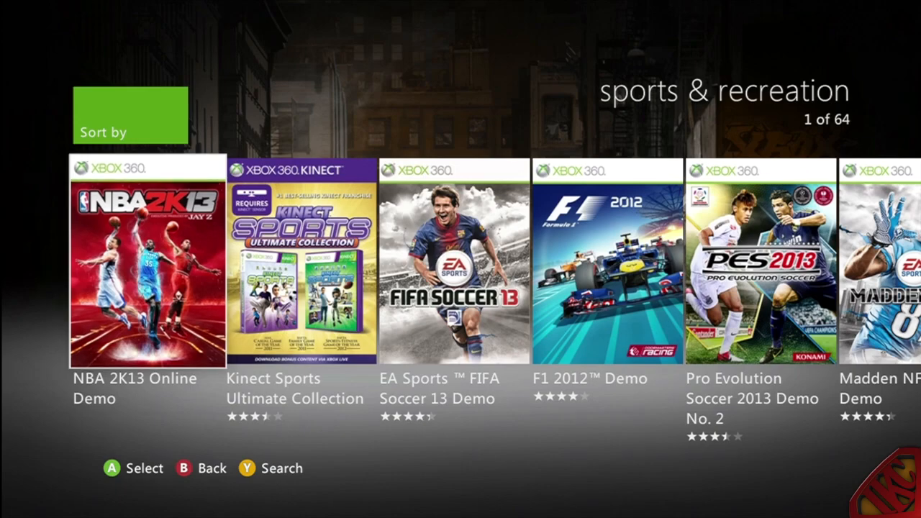
Step: Open the NBA 2K13 Online Demo overview from the sports & recreation demos list
click(147, 263)
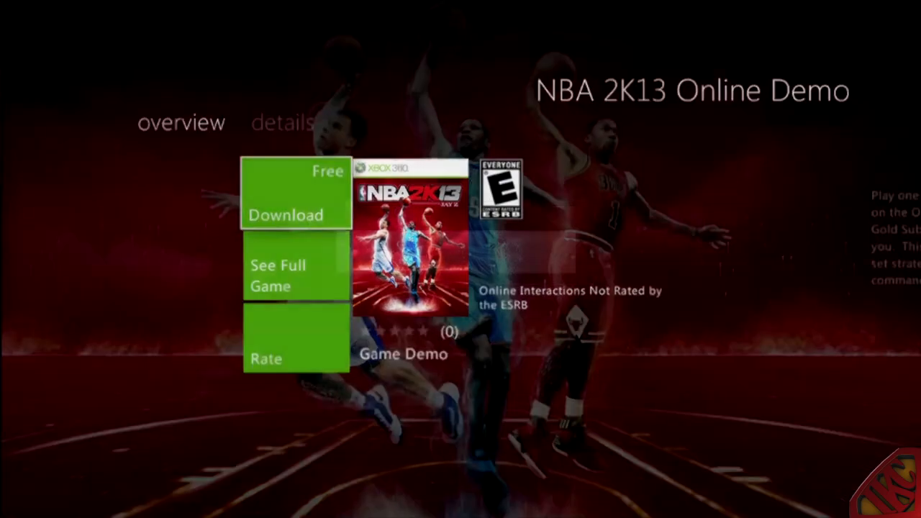
Step: Choose Free Download for NBA 2K13 Online Demo and confirm the download
click(295, 193)
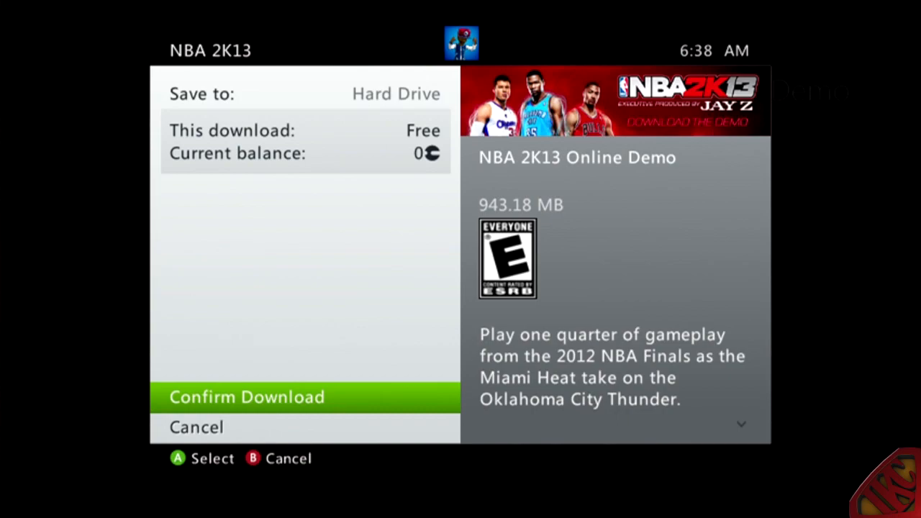
click(246, 397)
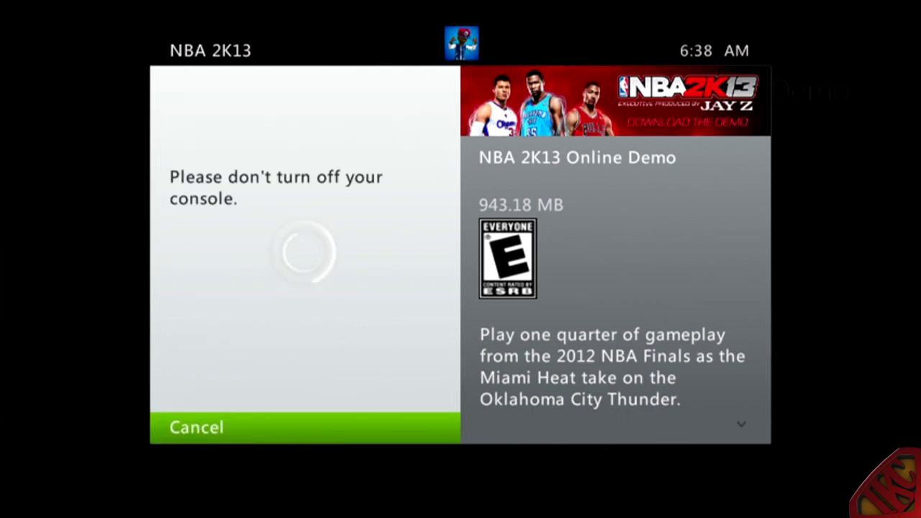